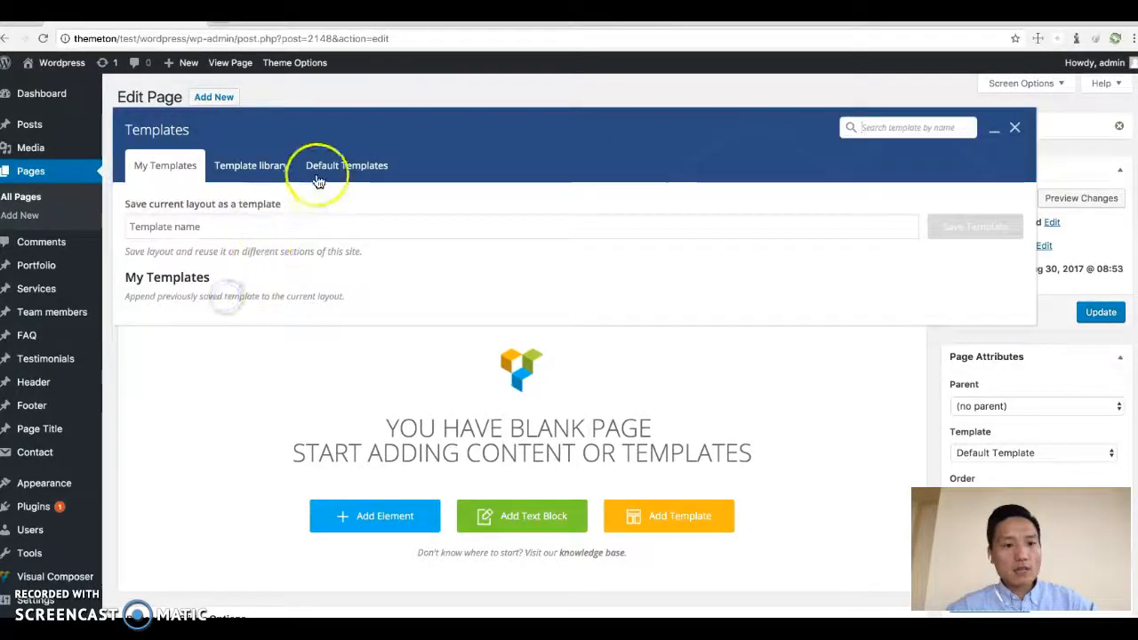
Step: Insert the Counter default template into the blank page and save with Update
{"action": "left_click", "coordinate": [345, 166]}
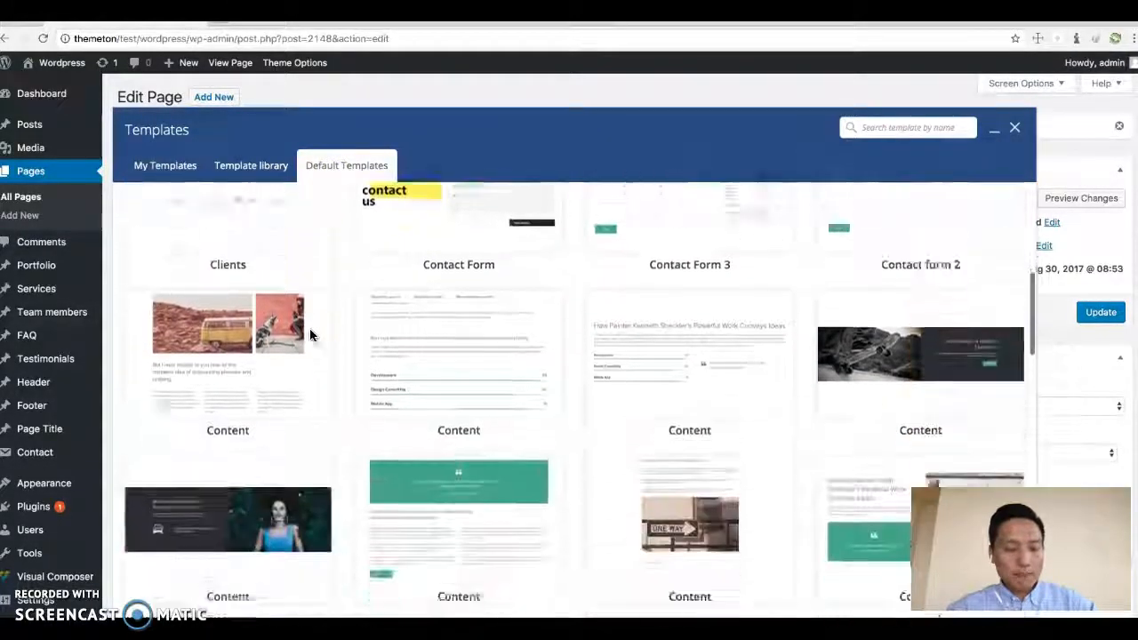
{"action": "scroll", "scroll_direction": "down", "scroll_amount": 3}
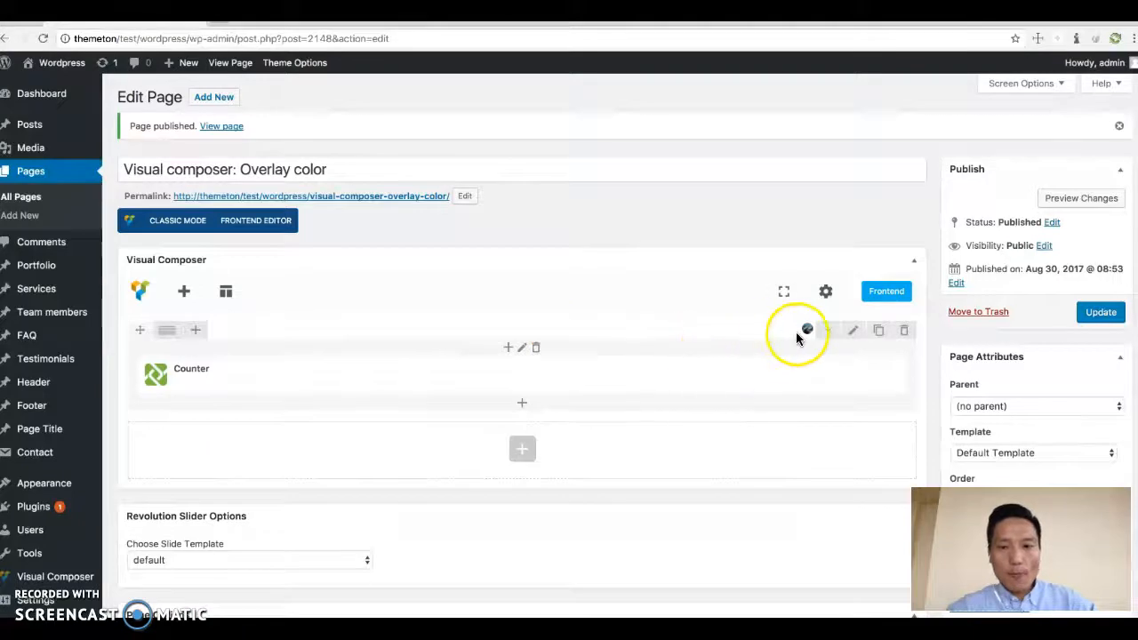
{"action": "left_click", "coordinate": [1101, 313]}
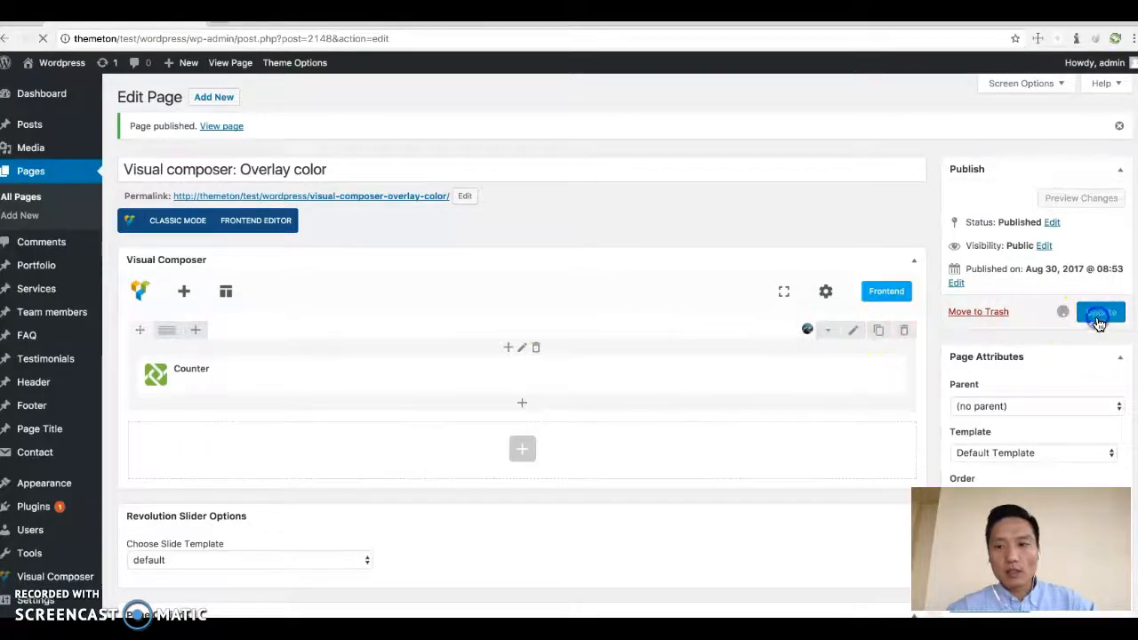
Step: Confirm the update and preview the published page before editing the counter row
{"action": "left_click", "coordinate": [1101, 313]}
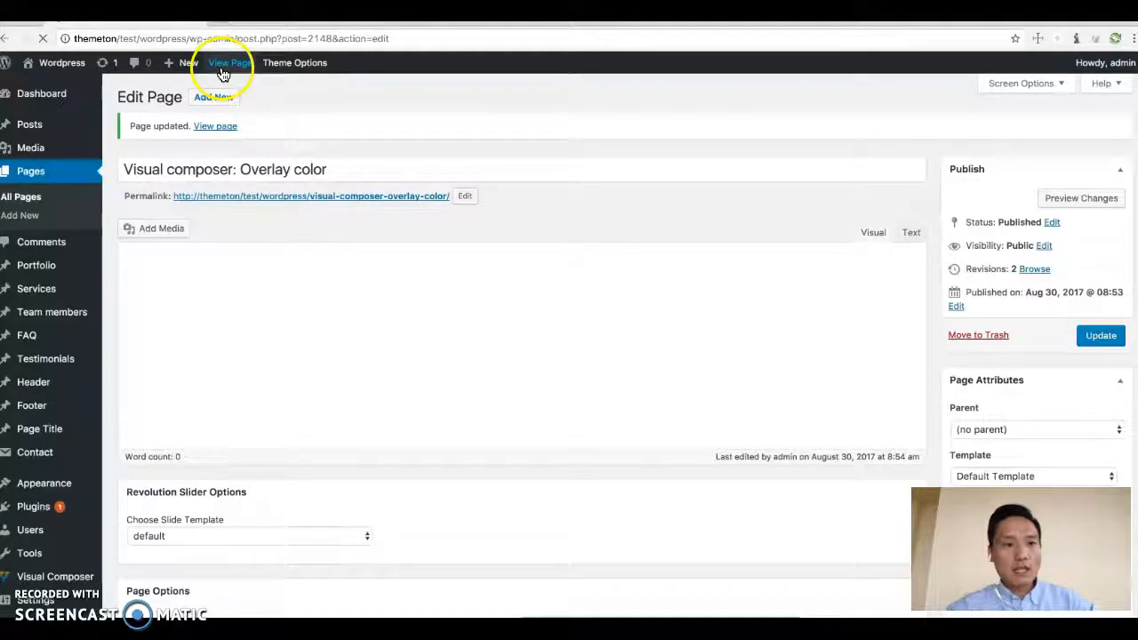
{"action": "left_click", "coordinate": [229, 62]}
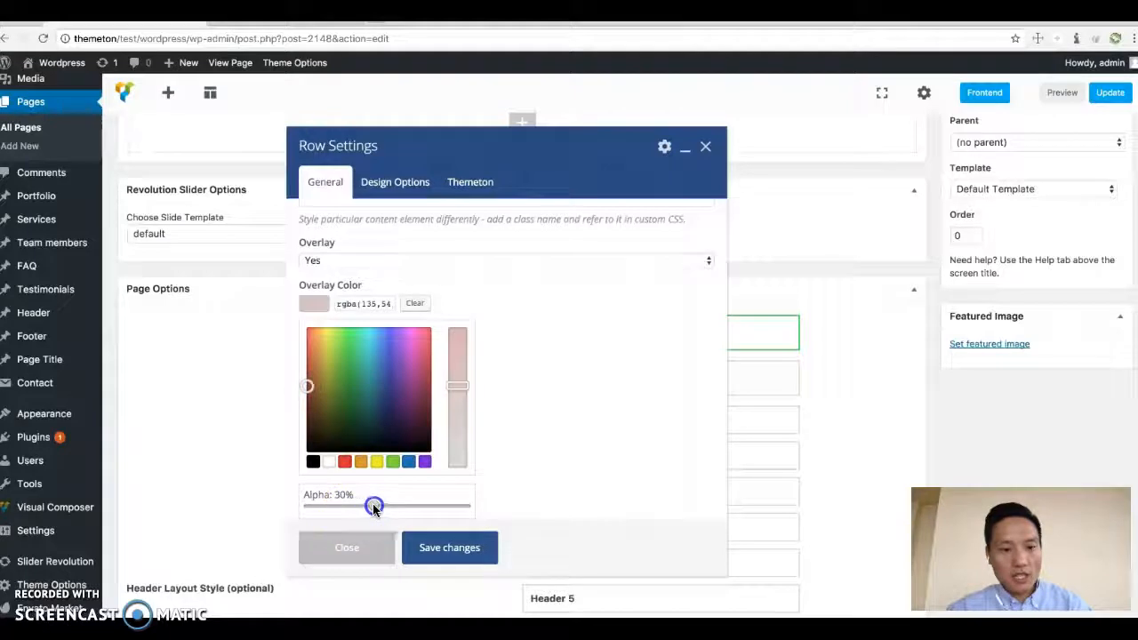
Step: Set the row overlay to a reddish colour at about 56% alpha and save changes
{"action": "left_click_drag", "start_coordinate": [374, 505], "coordinate": [398, 505]}
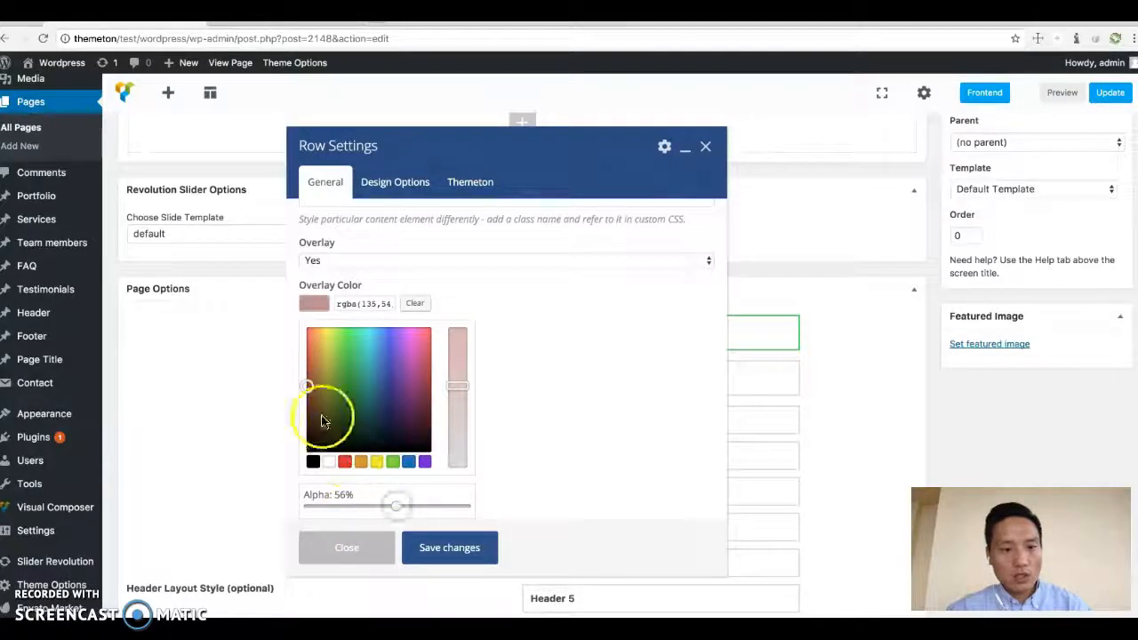
{"action": "left_click", "coordinate": [345, 462]}
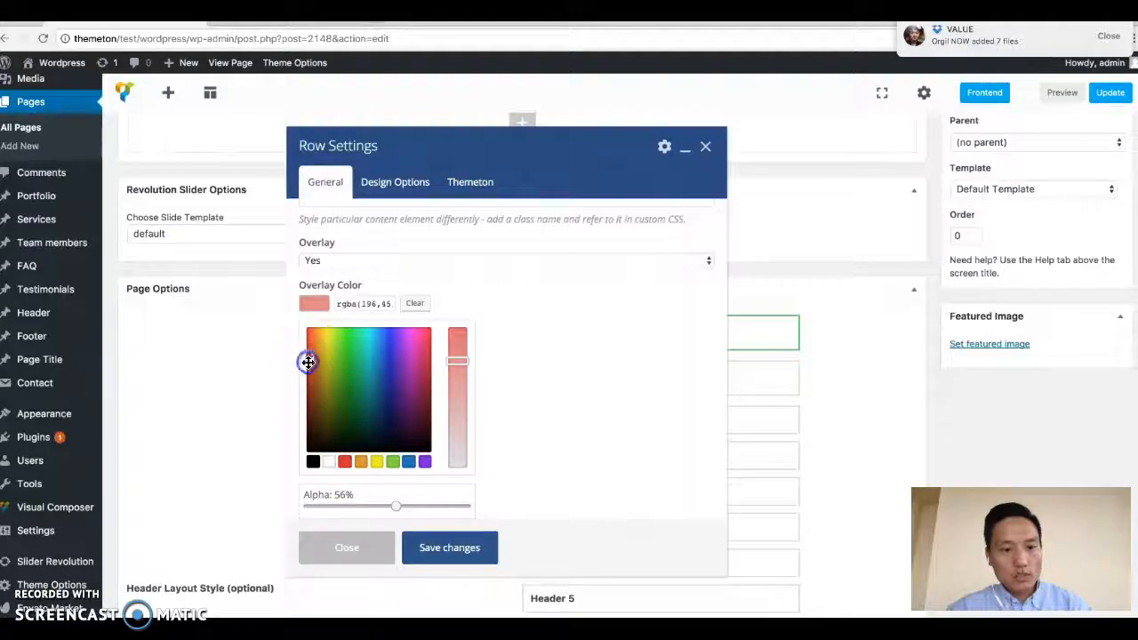
{"action": "left_click", "coordinate": [347, 548]}
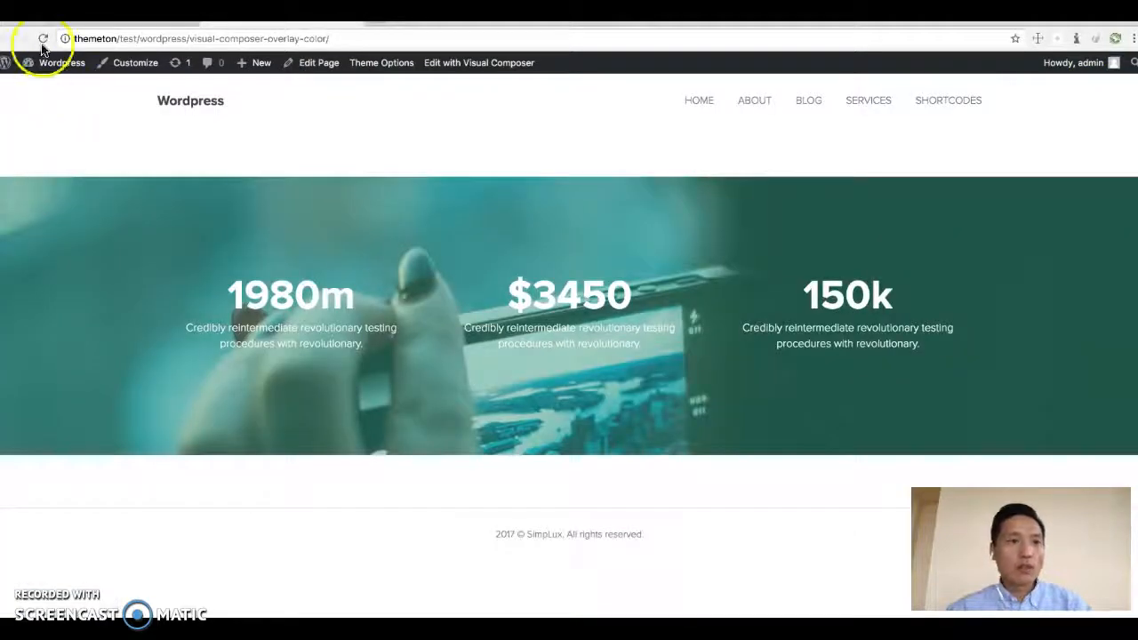
Step: Reload the live page so the counter row shows the red semi-transparent overlay
{"action": "left_click", "coordinate": [42, 39]}
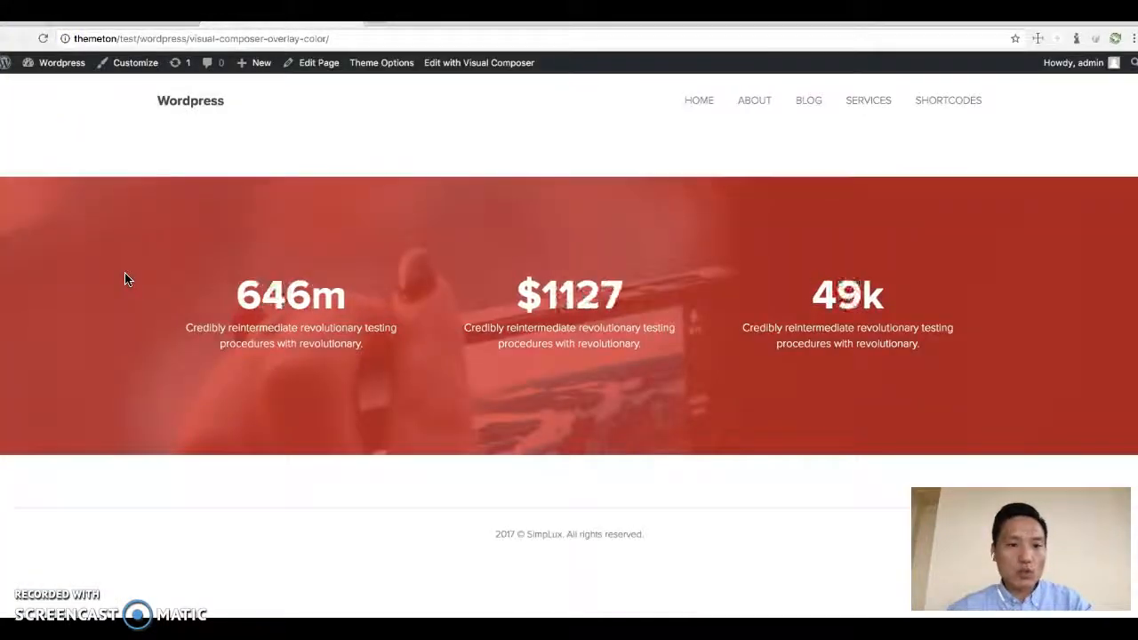